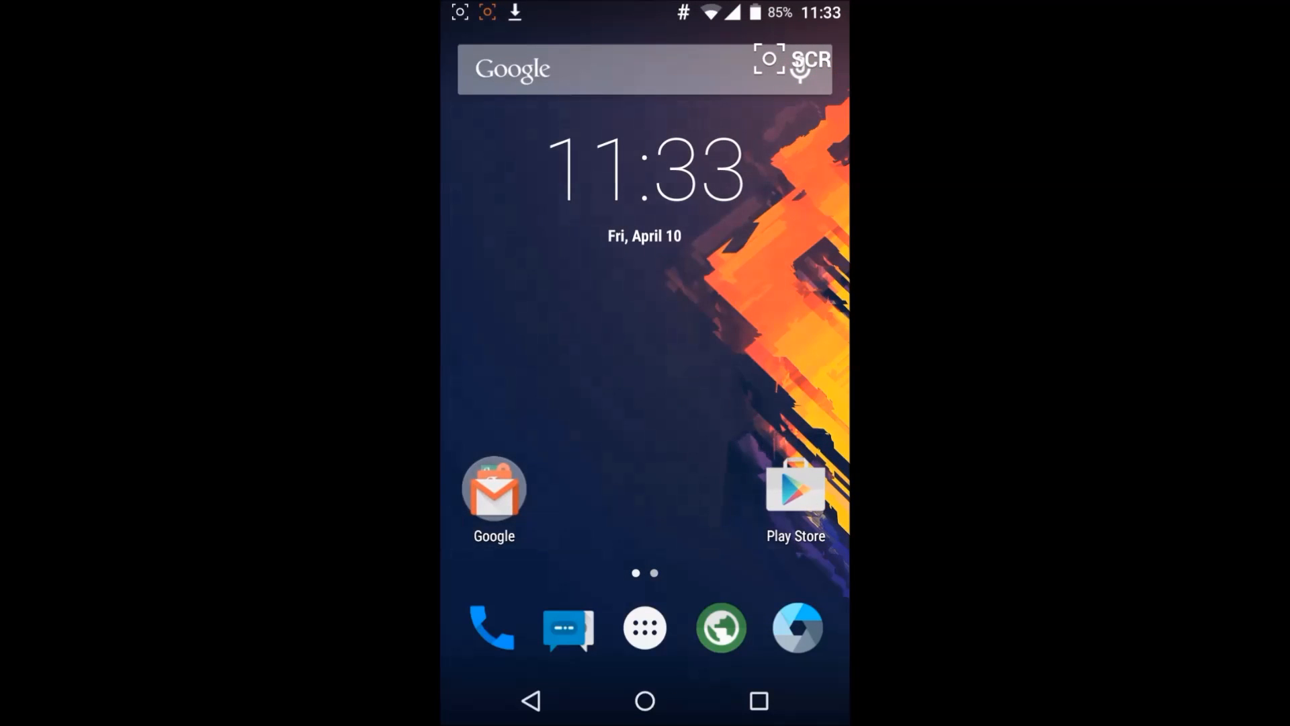
Browse the app drawer's pages once and return to the home screen.
click(644, 628)
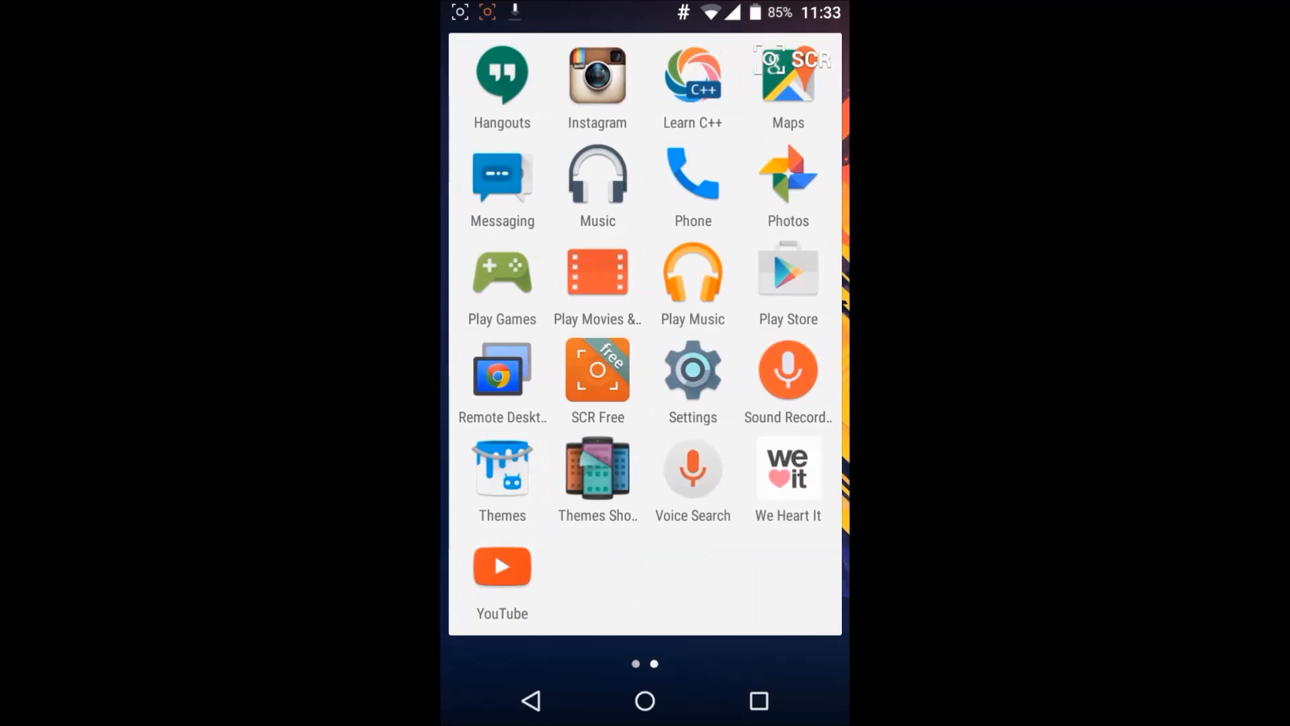
scroll(left, 3)
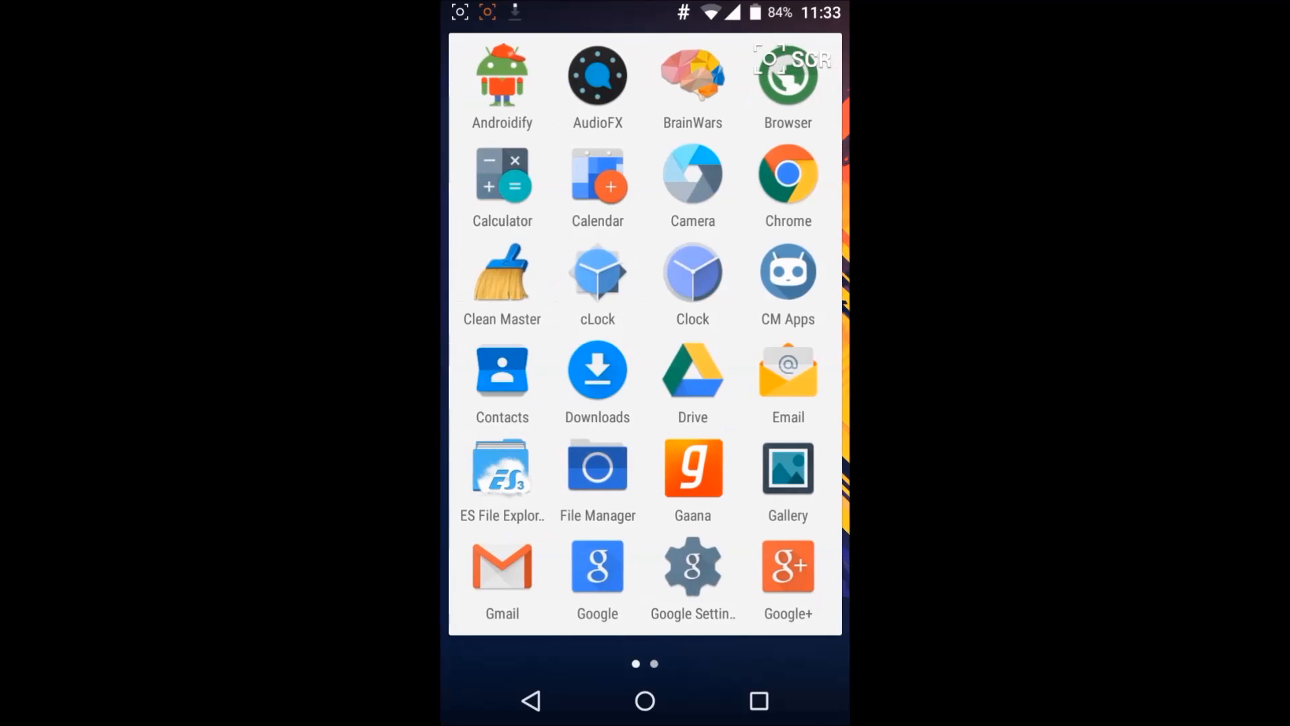
click(597, 566)
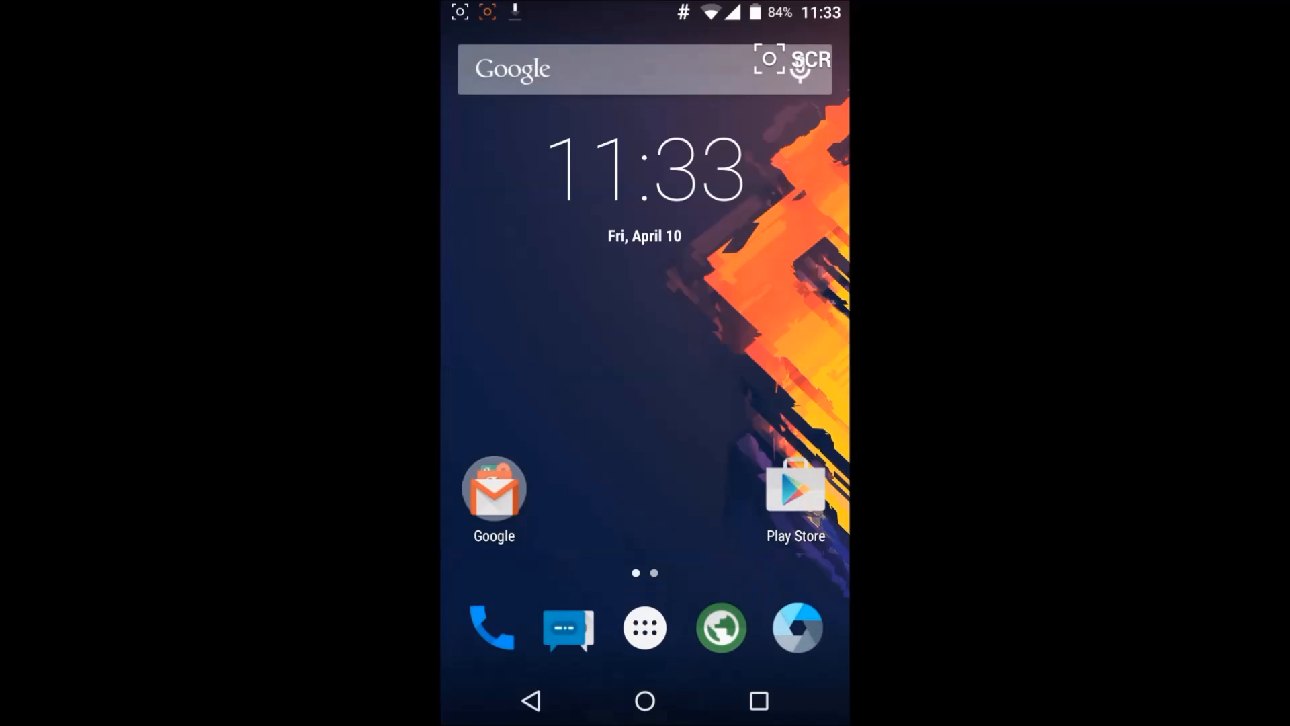
Reopen the app drawer and page to the Hangouts-to-YouTube screen.
click(644, 628)
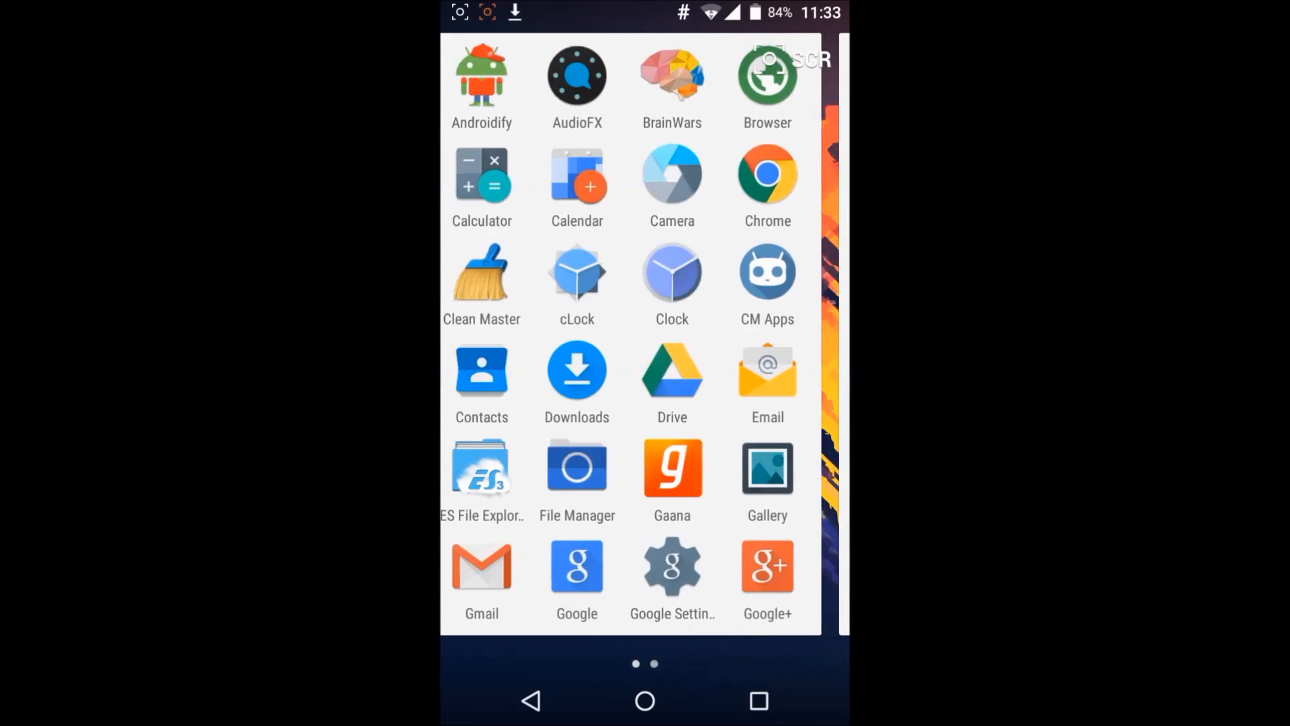
scroll(left, 3)
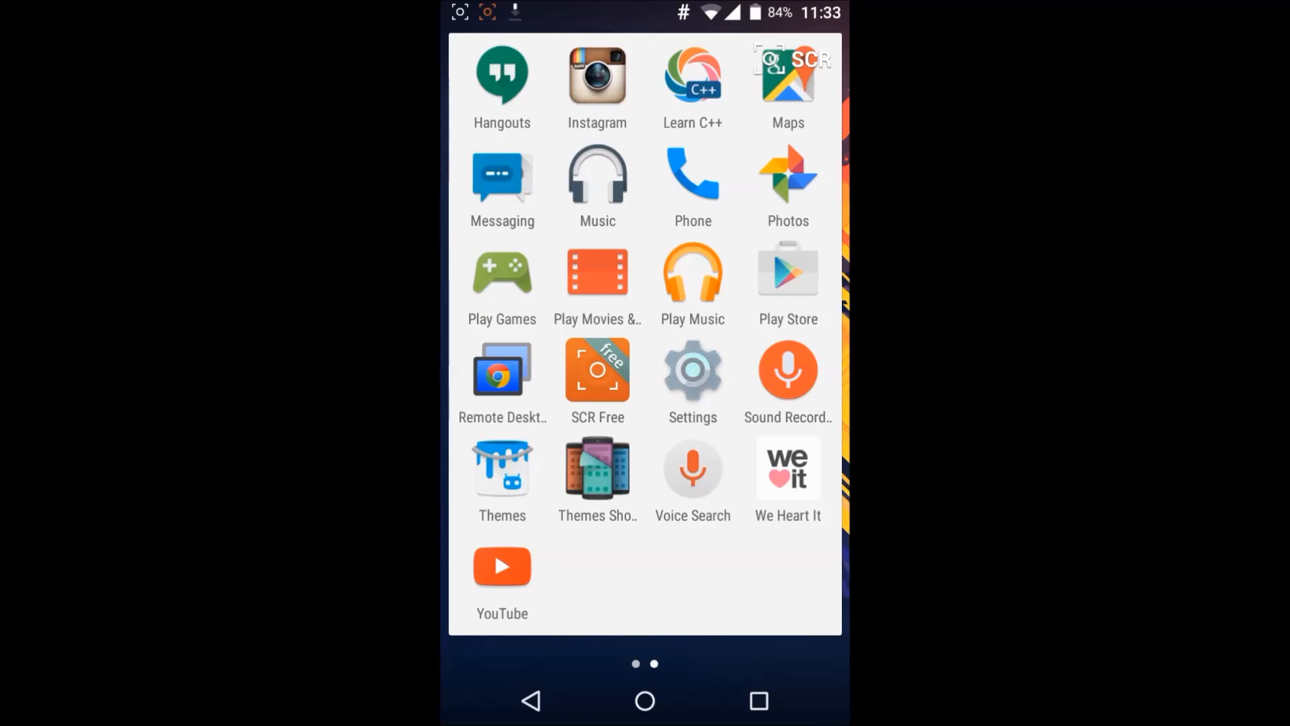
View About phone showing CyanogenMod 12 on Android 5.0.2 and trigger the Lollipop easter egg.
click(692, 368)
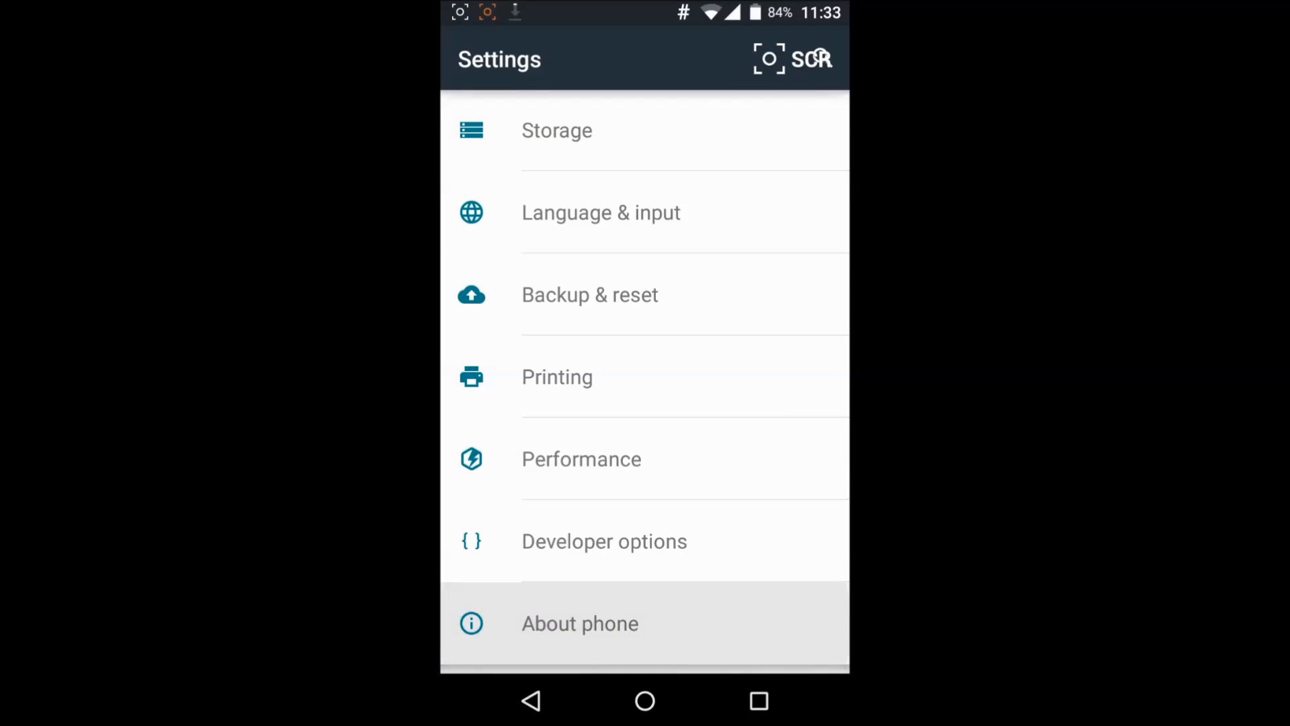
click(579, 623)
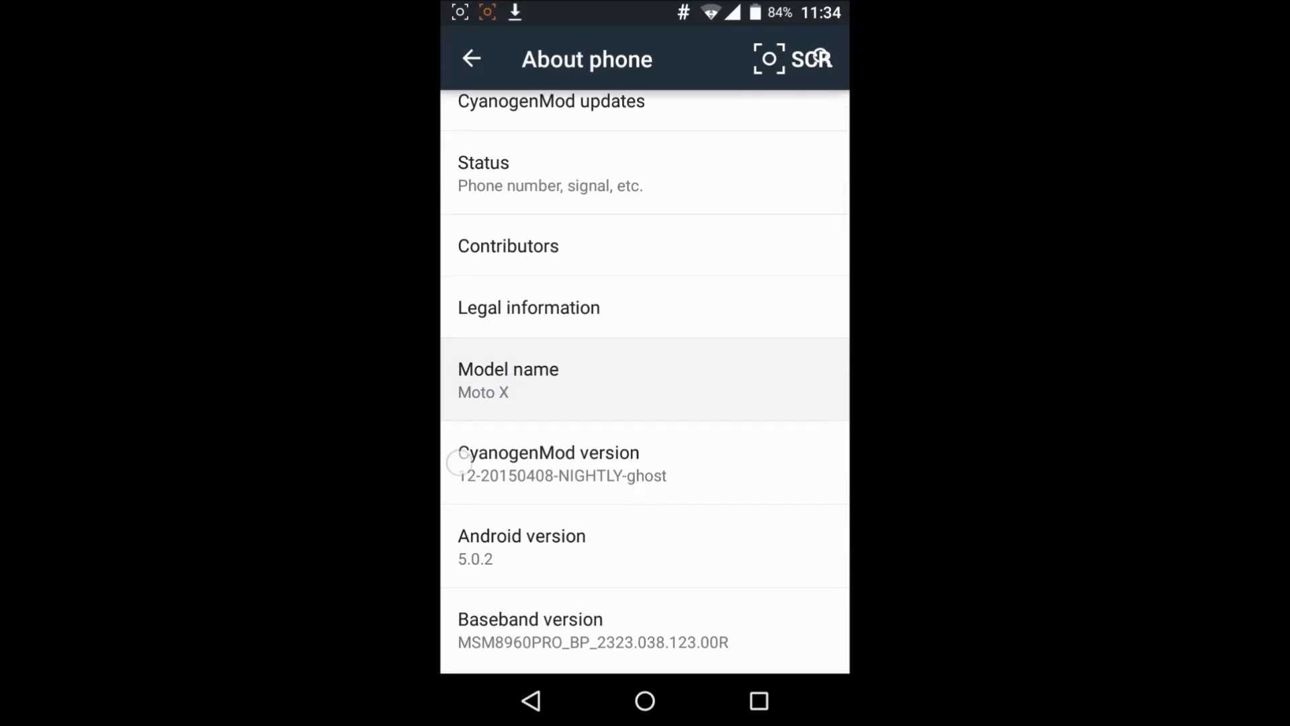
scroll(down, 3)
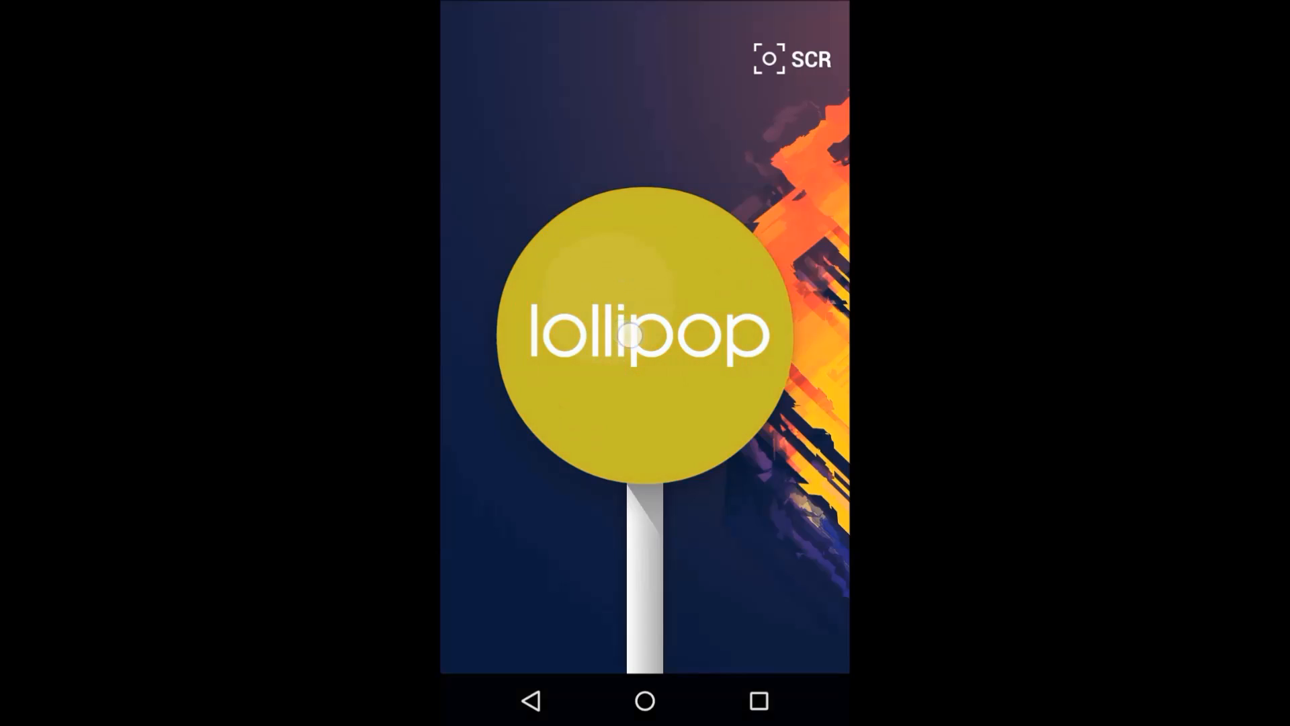
Exit the Lollipop easter egg and land back on the first home screen page.
click(646, 333)
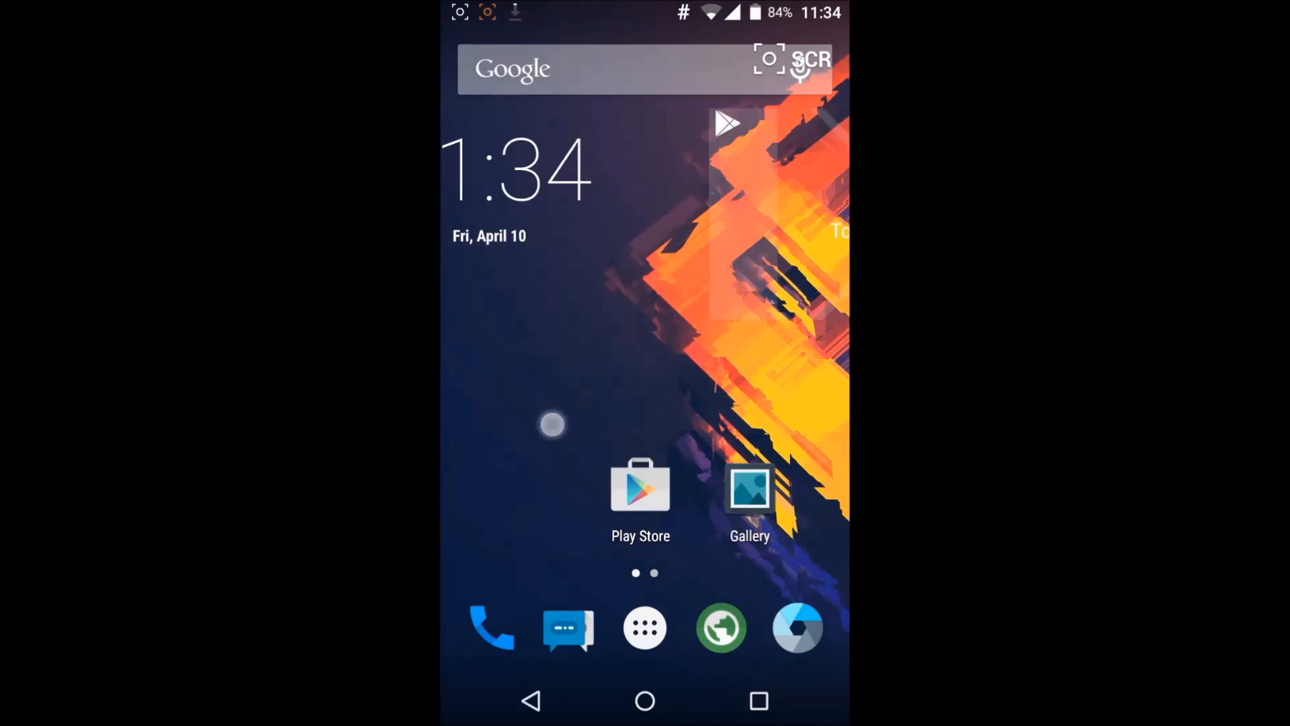
click(643, 628)
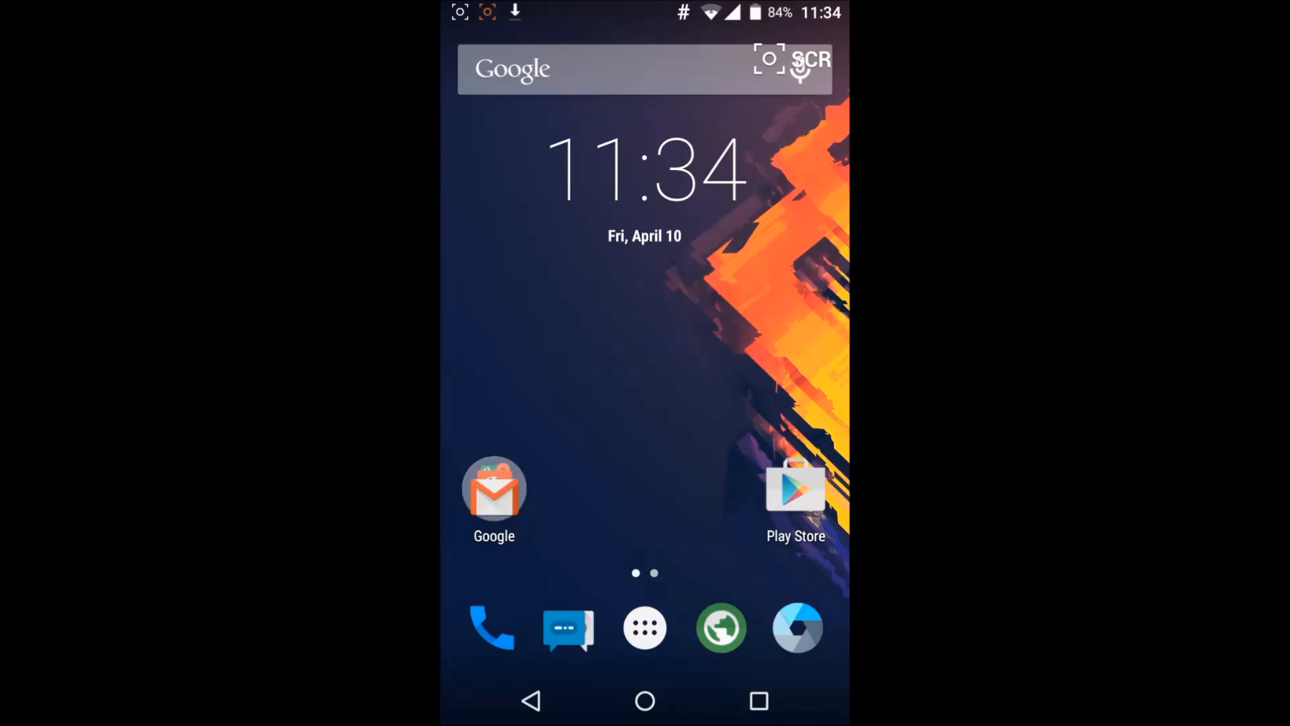
Page through the app drawer from the first apps screen to the one ending with YouTube.
click(644, 627)
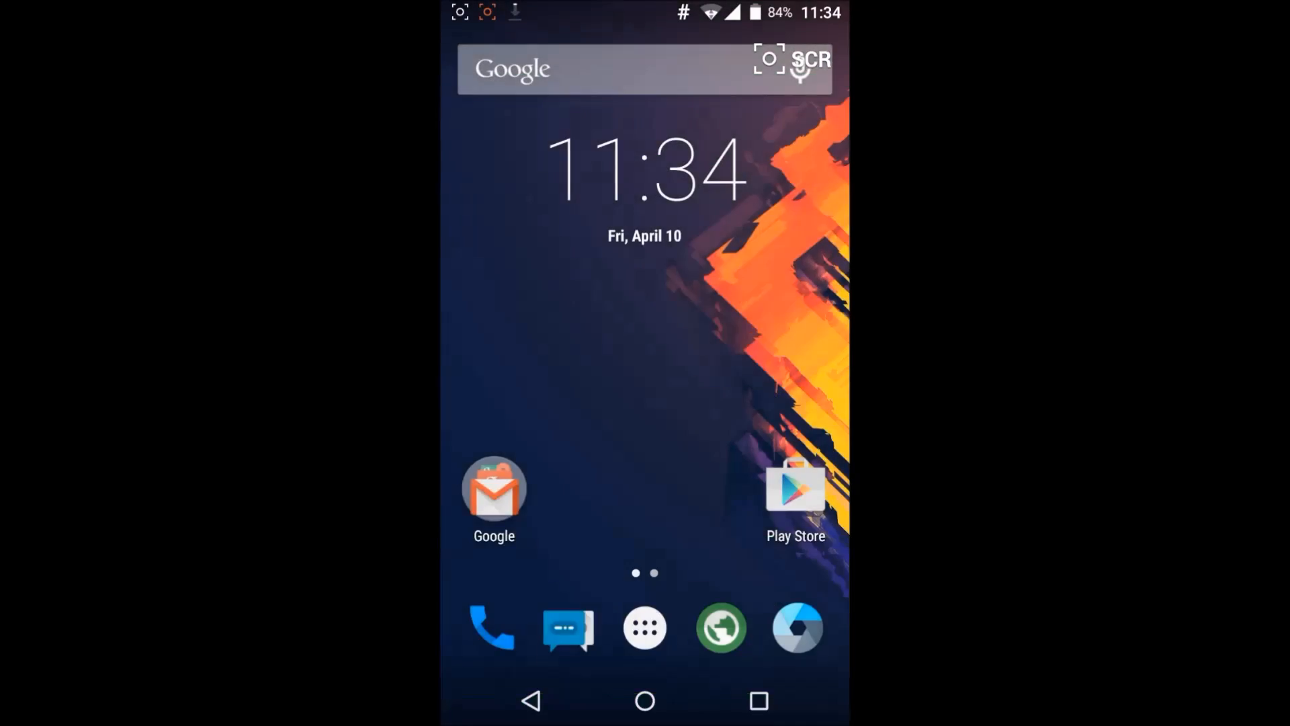
click(644, 628)
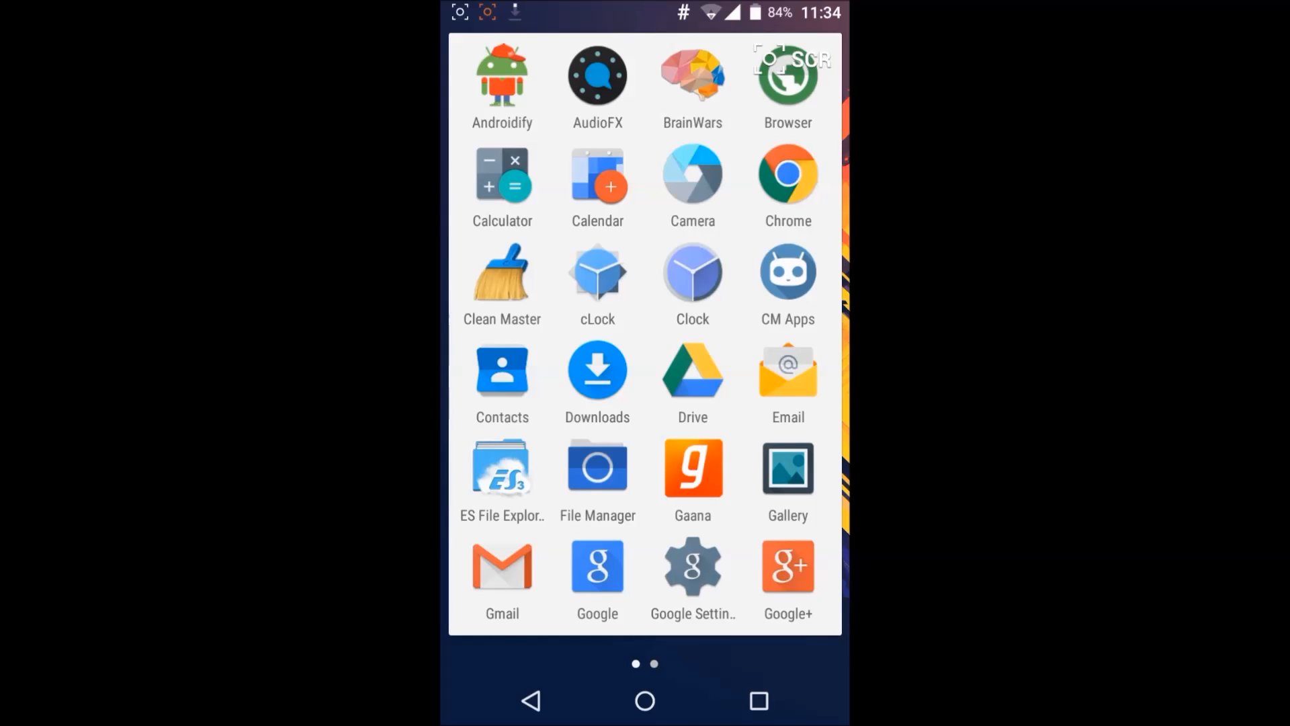
click(597, 74)
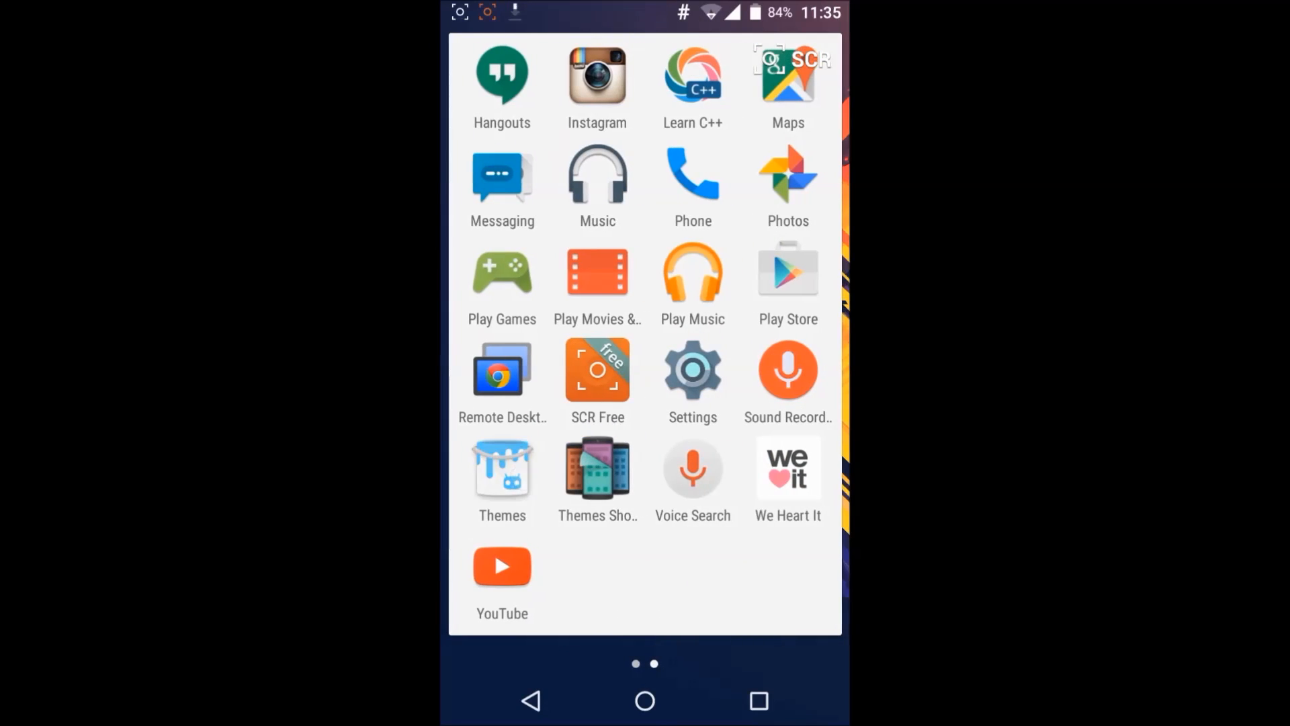
click(501, 469)
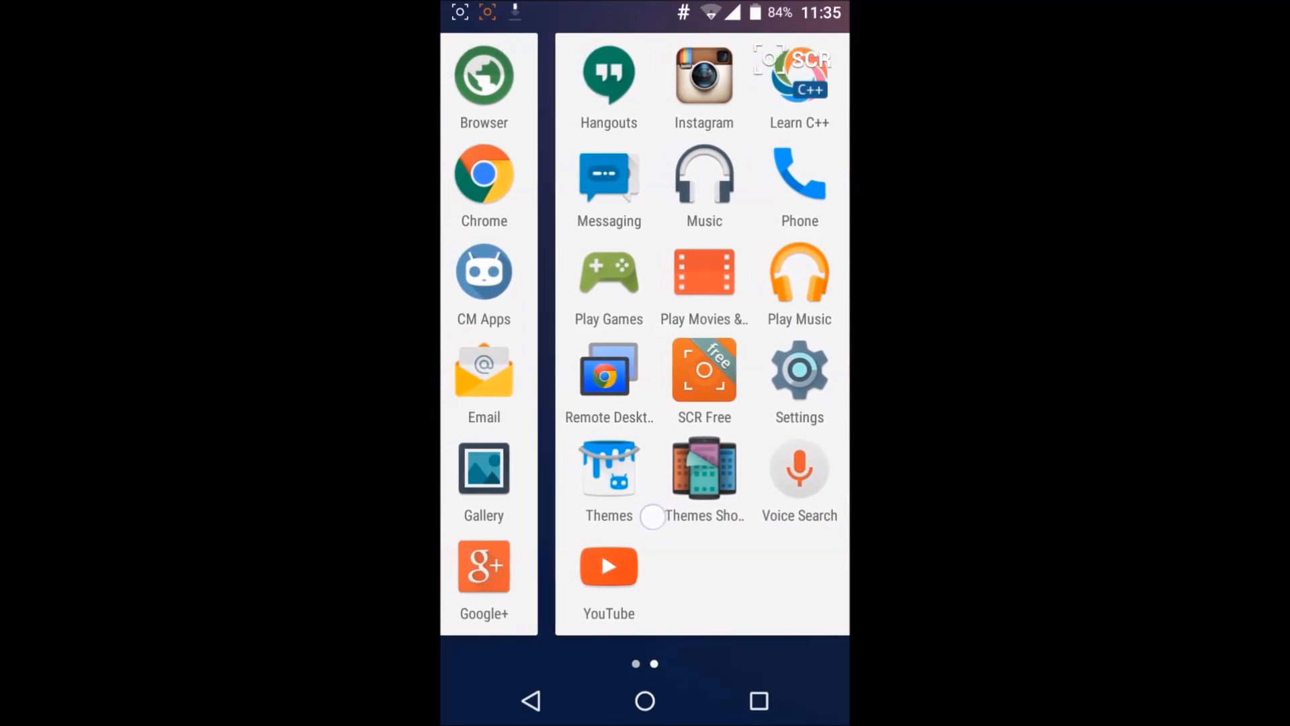
click(703, 188)
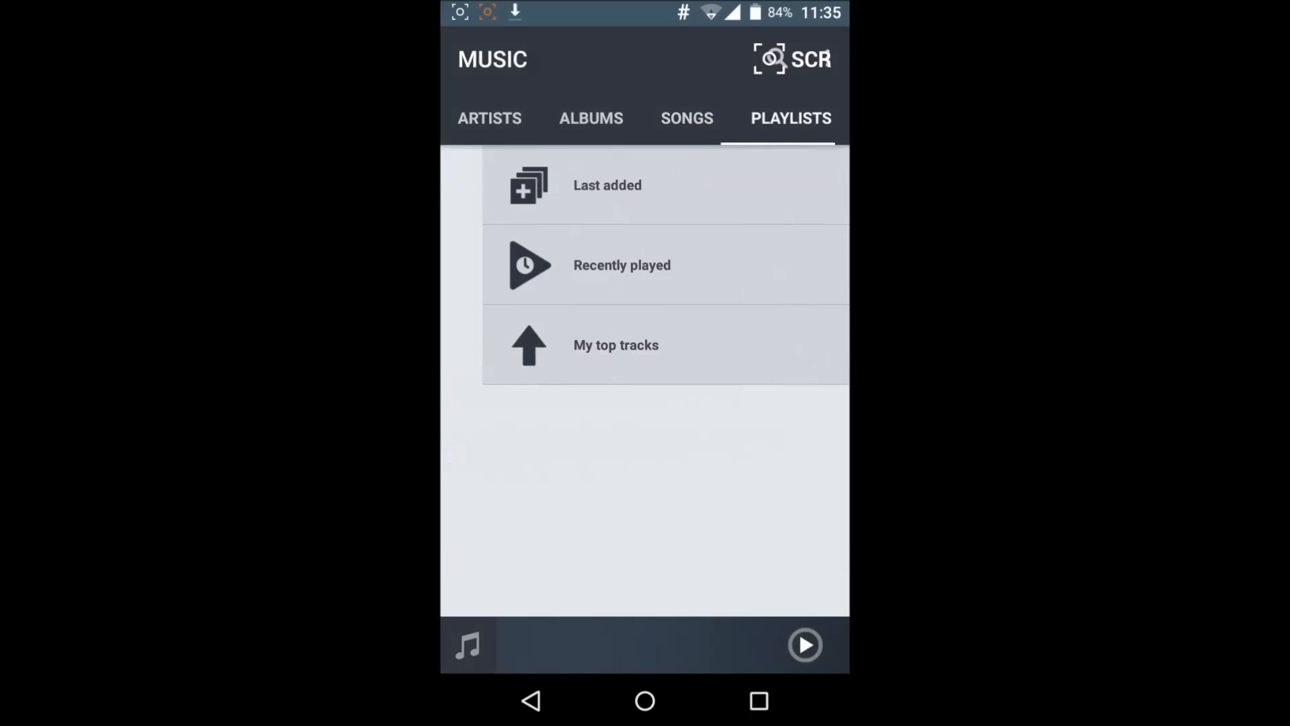
click(490, 118)
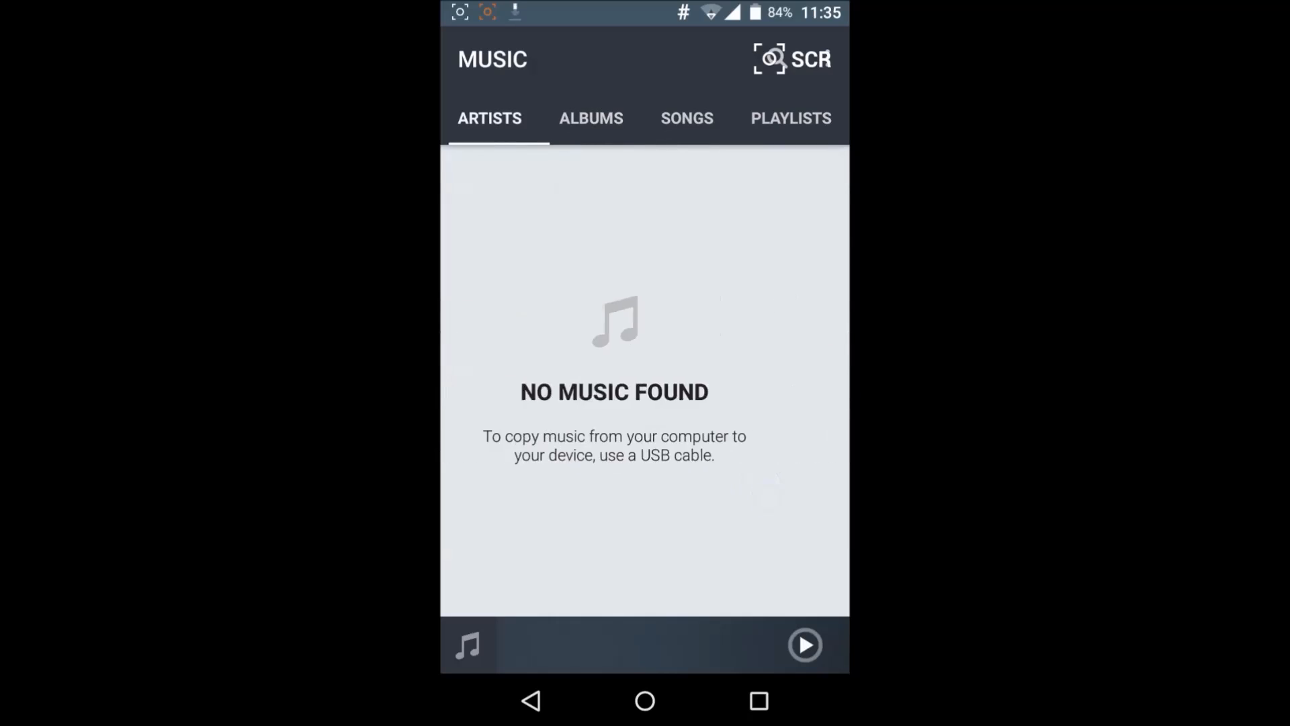
click(687, 118)
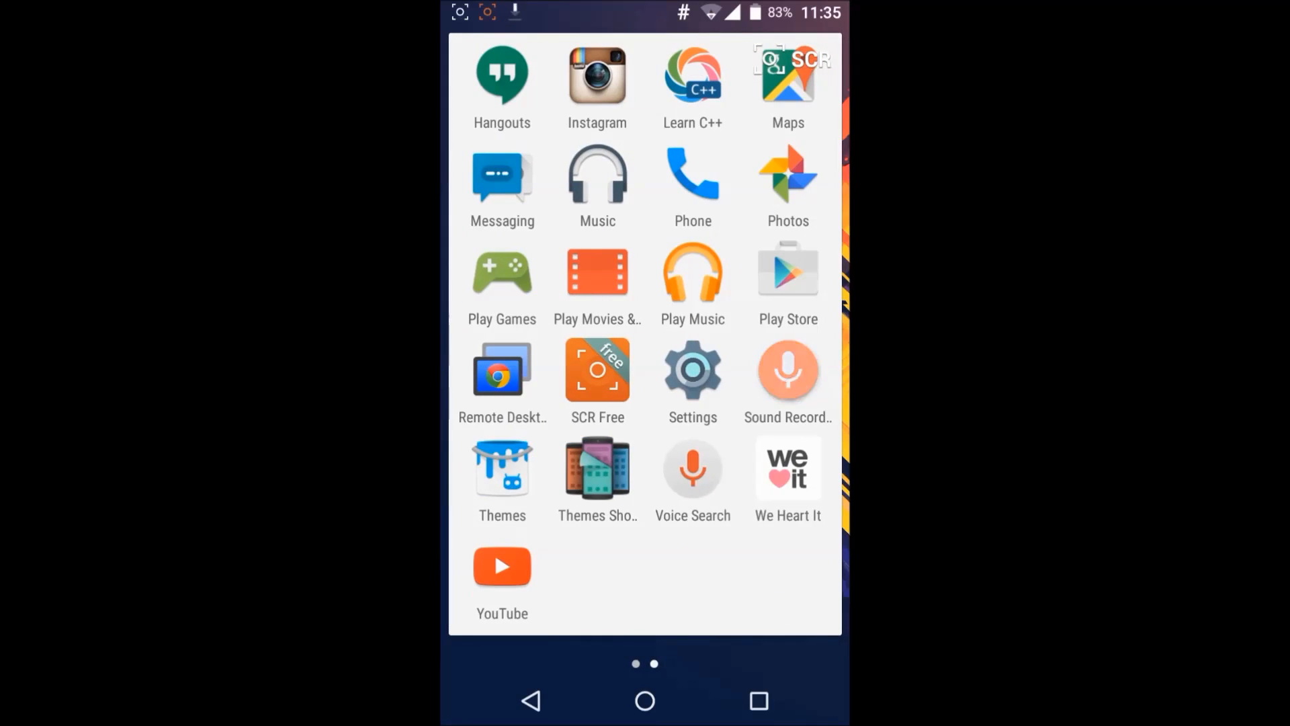
Launch File Manager and accept its welcome notice about safe, low-privileged mode.
click(786, 368)
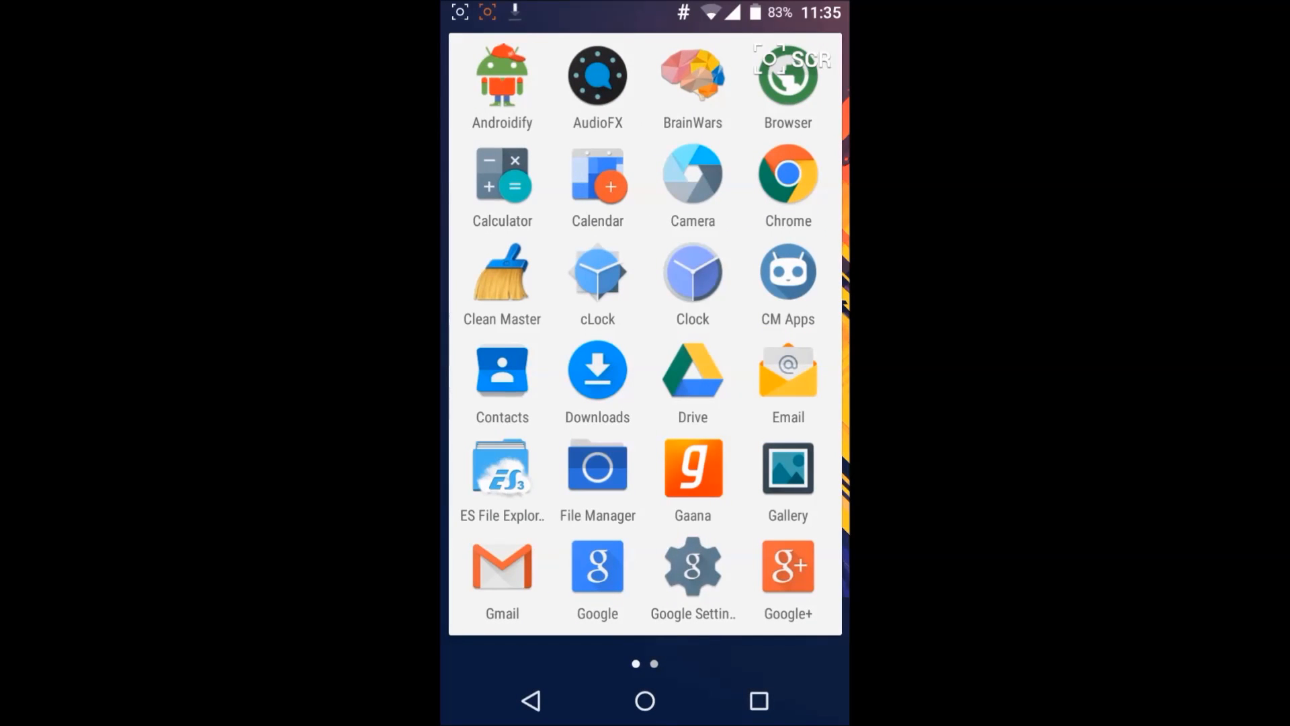
click(597, 468)
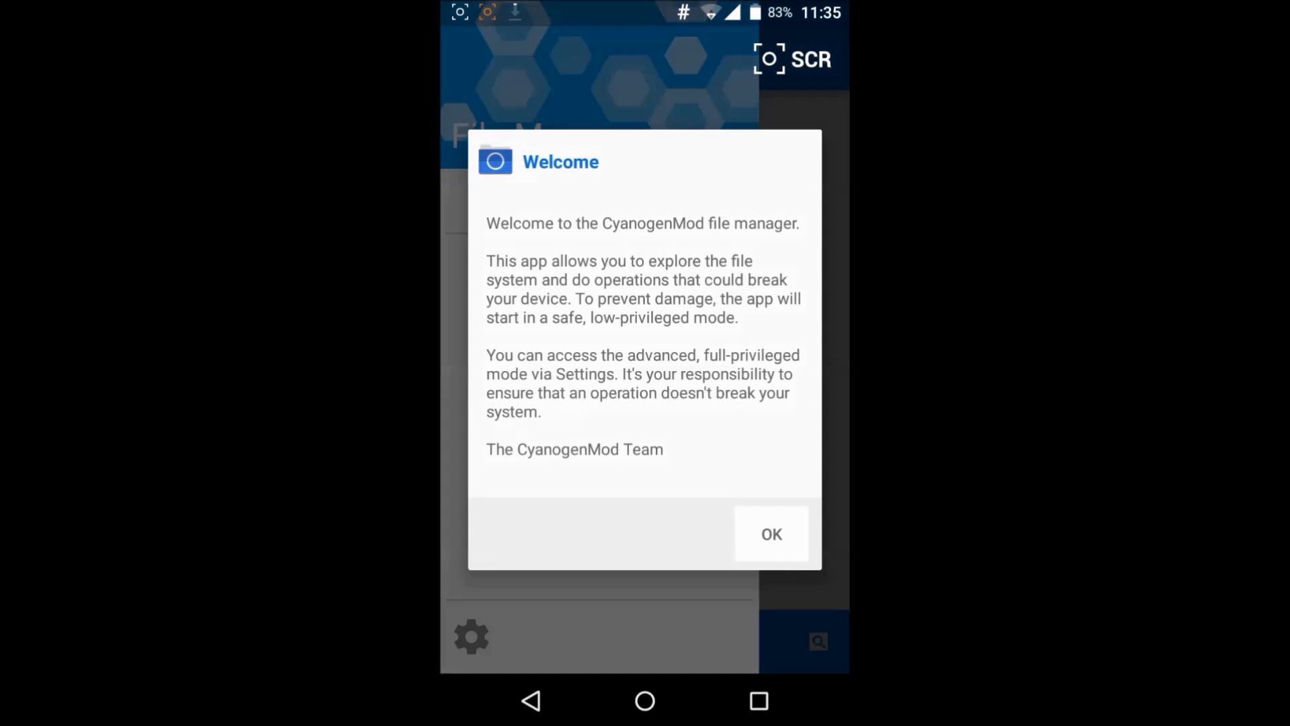
click(769, 534)
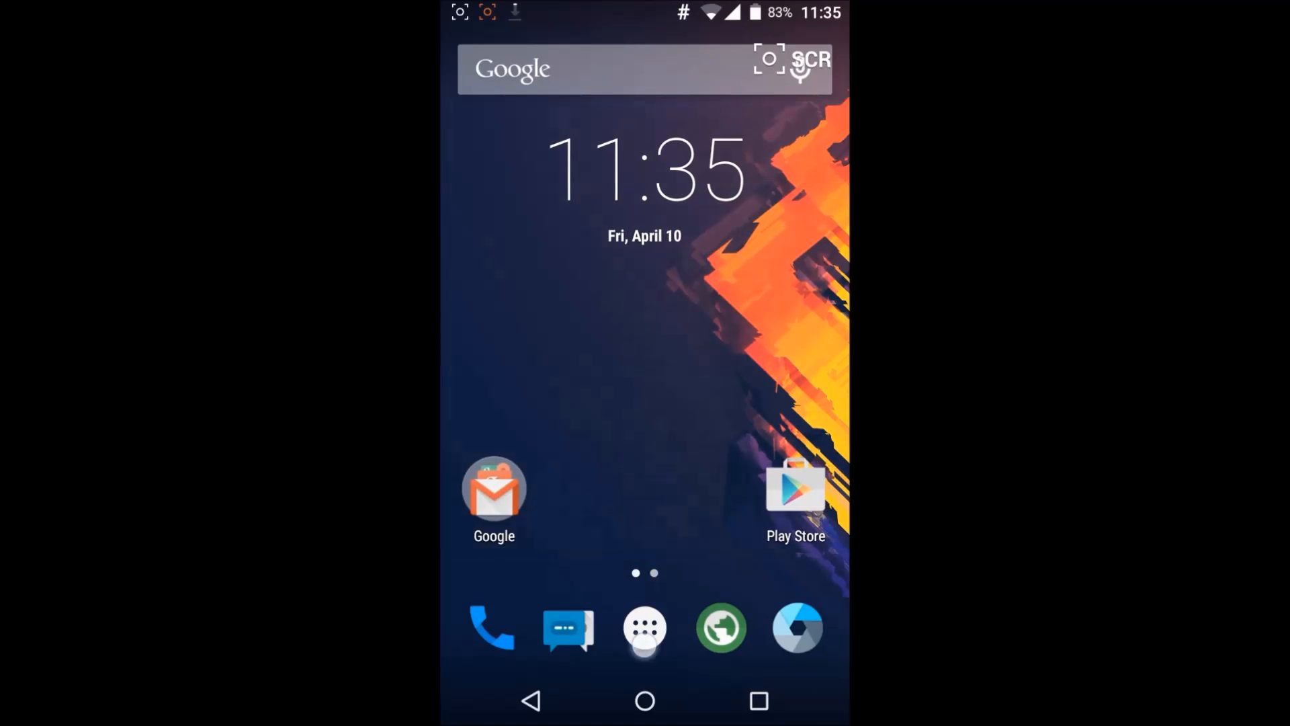
Review the recent apps cards, then return to the drawer's Hangouts-to-YouTube page.
click(644, 628)
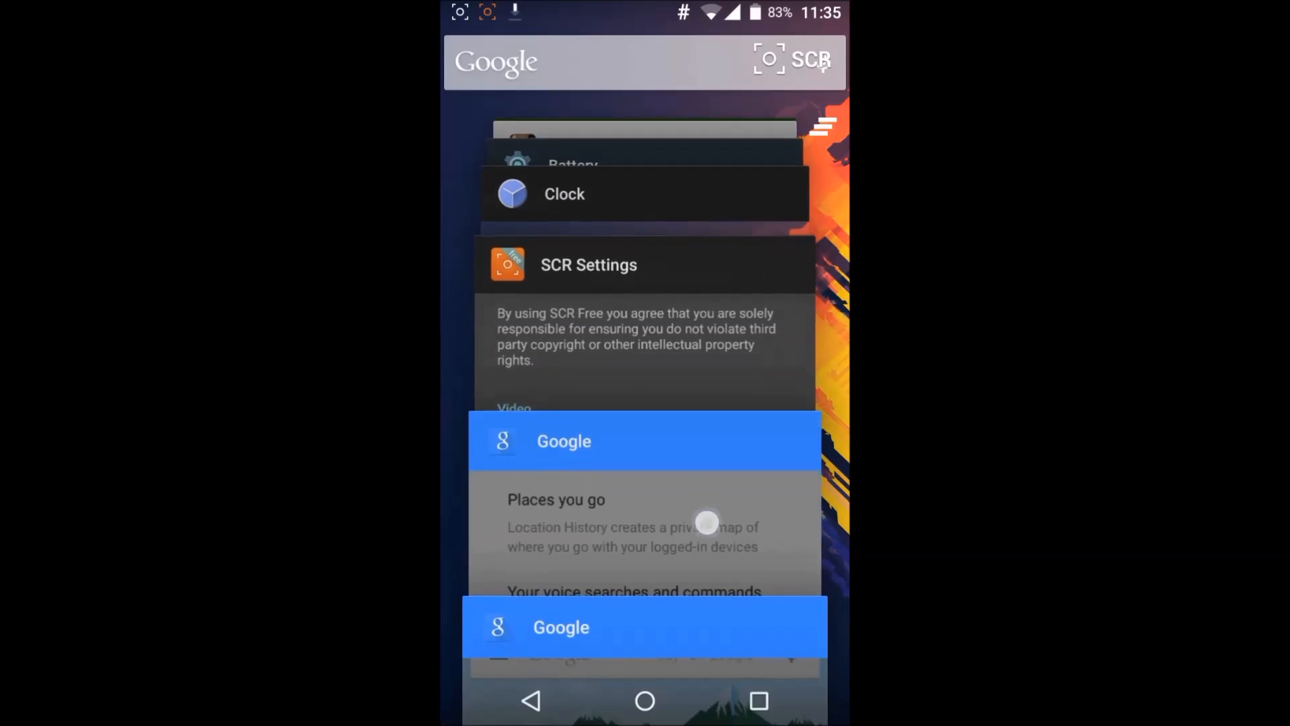
click(644, 700)
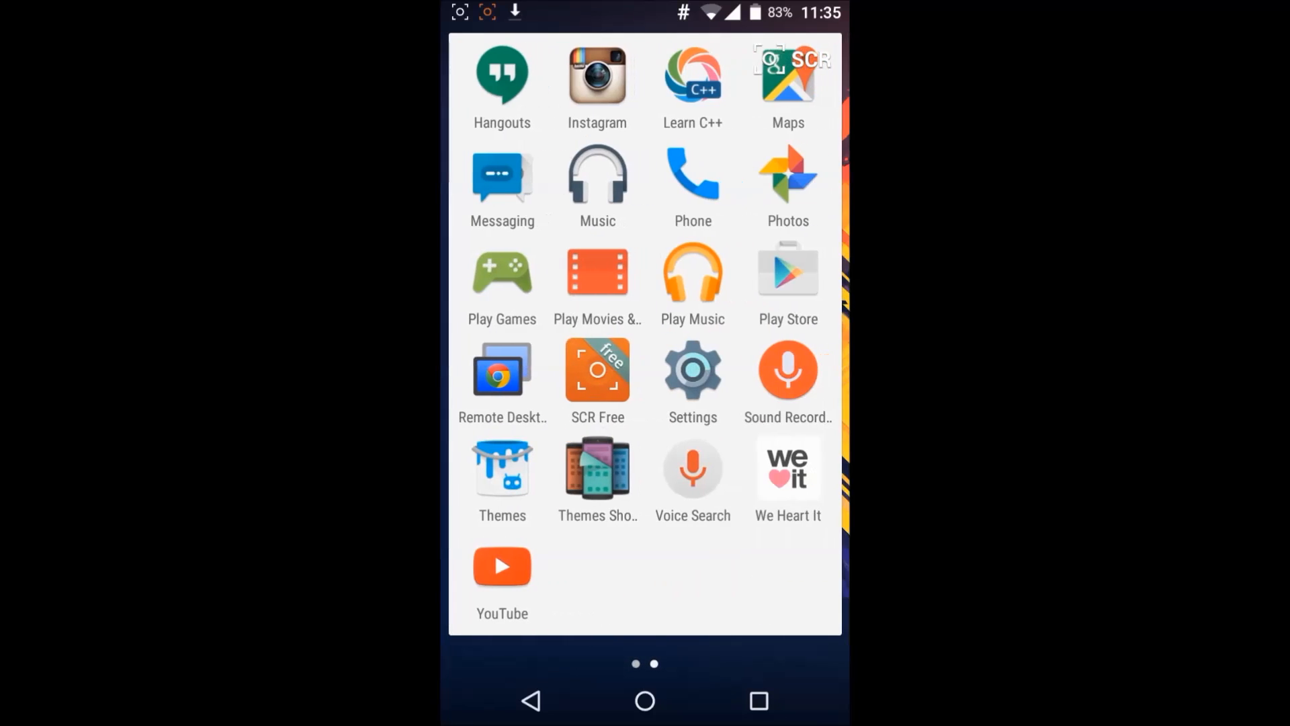
Revisit About phone in Settings and pull down the quick settings toggles panel.
click(693, 368)
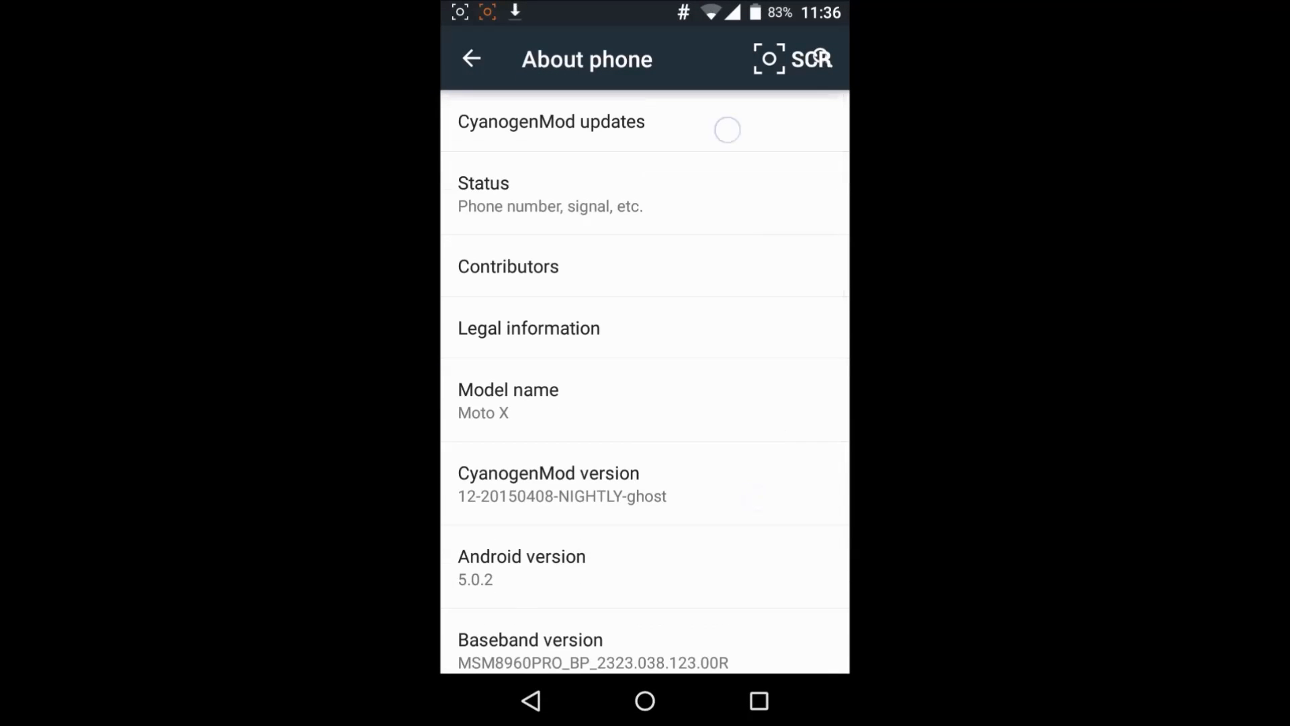
click(551, 121)
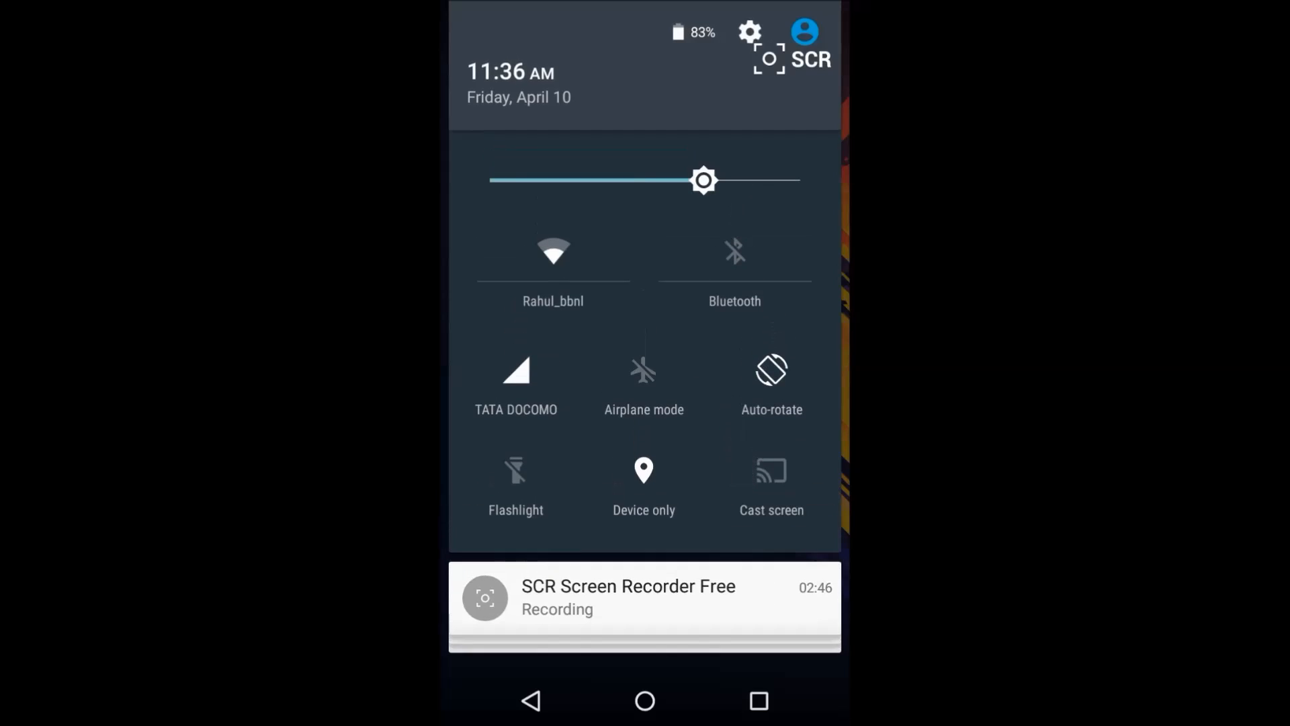
Enter Performance settings from the quick settings gear, showing the 'Proceed with caution' warning.
click(771, 485)
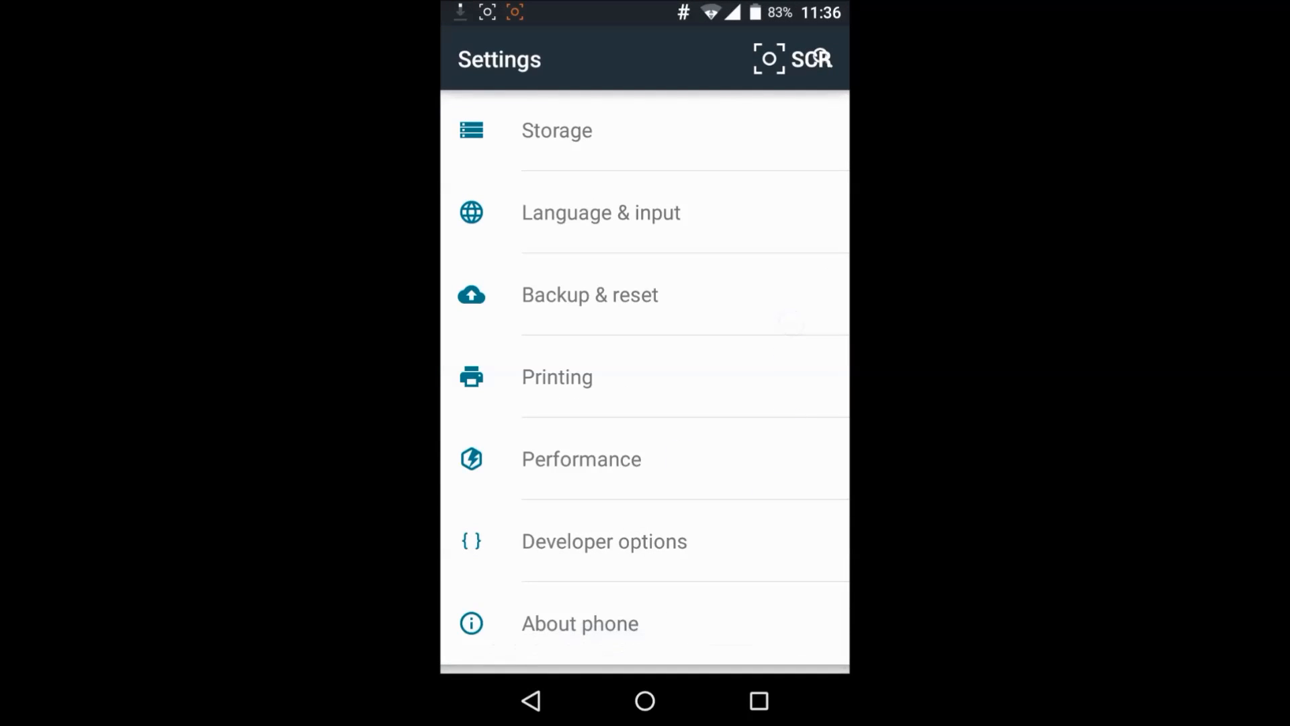
click(581, 458)
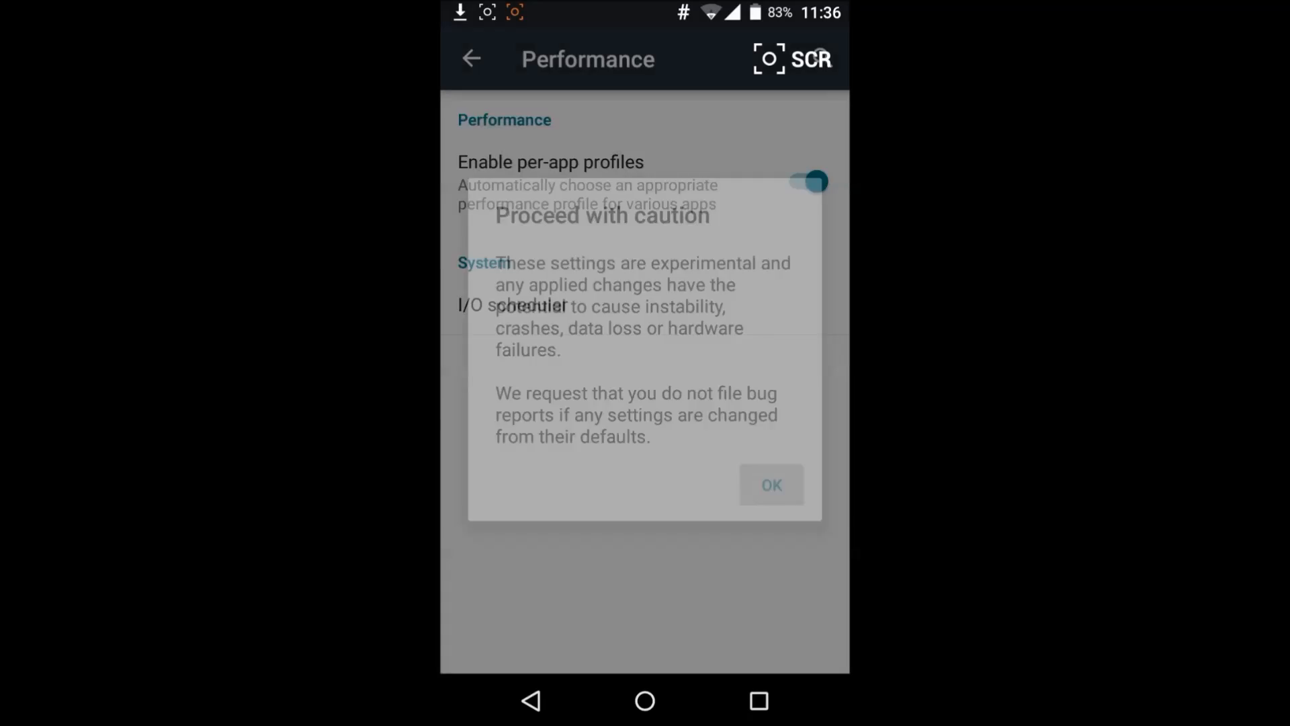